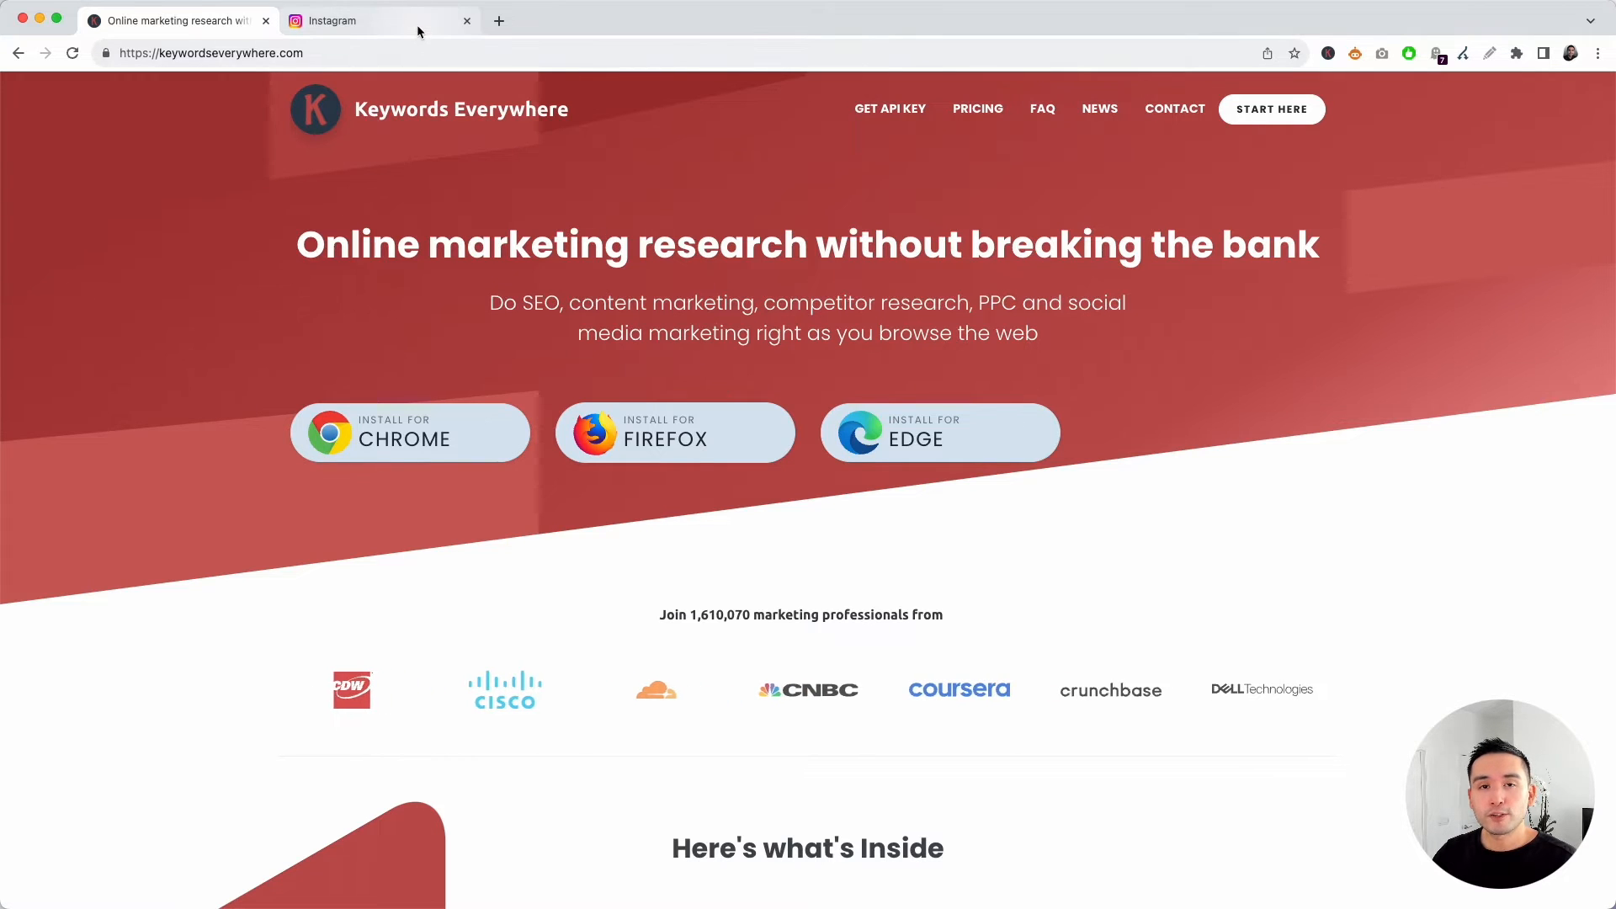
- From the Instagram tab, open Keywords Everywhere's Instagram Hashtags Metrics page
{"action": "left_click", "coordinate": [350, 20]}
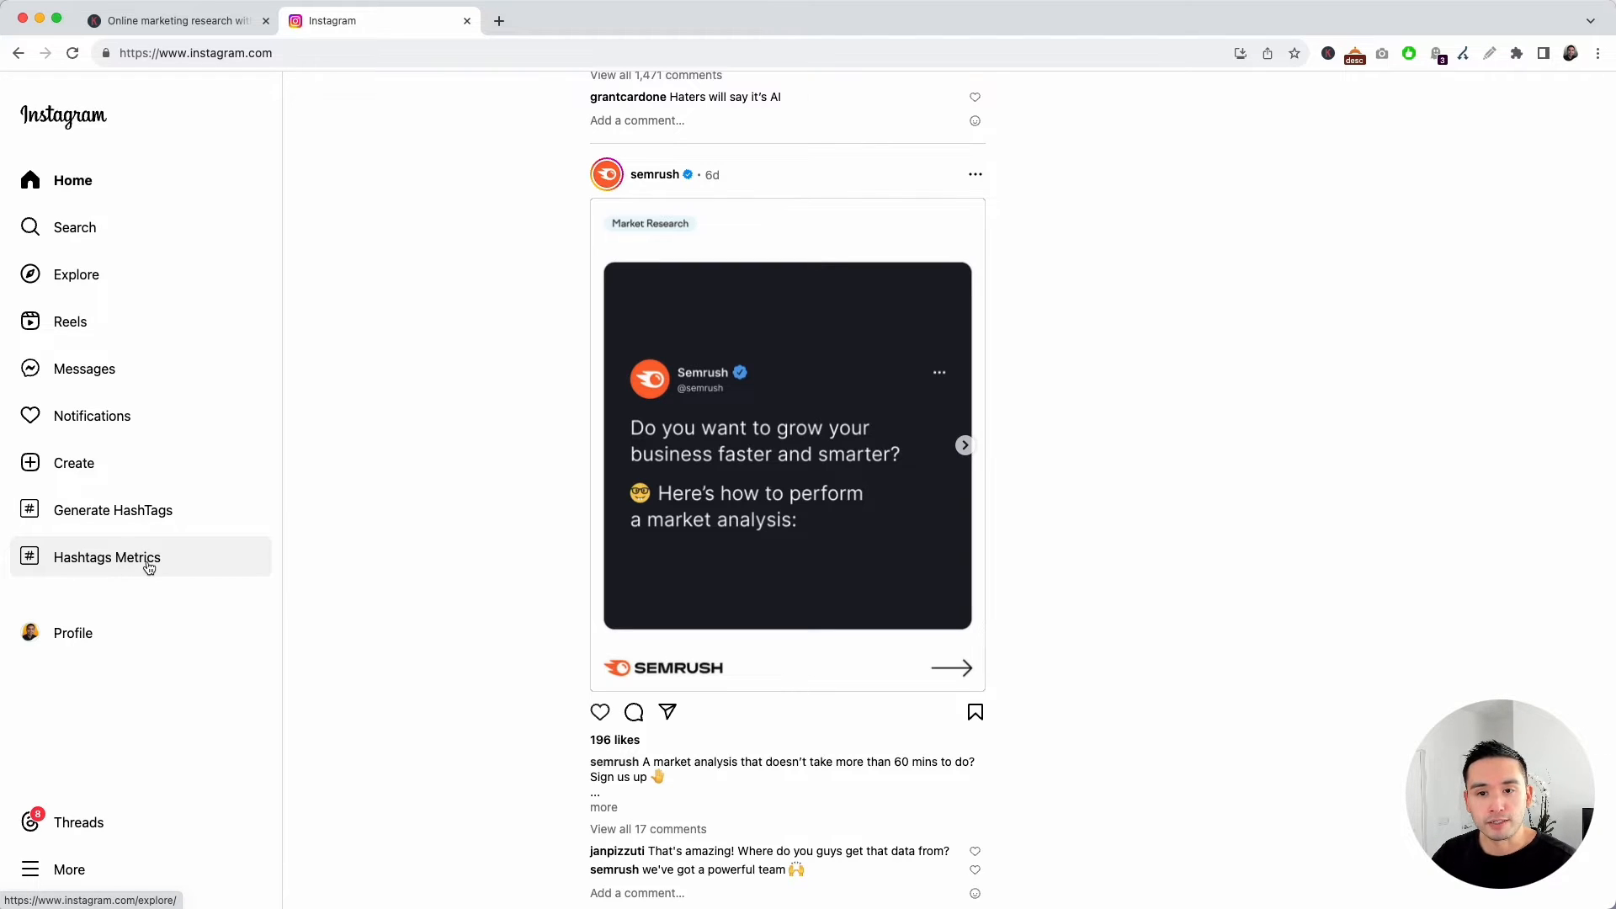
{"action": "left_click", "coordinate": [106, 556]}
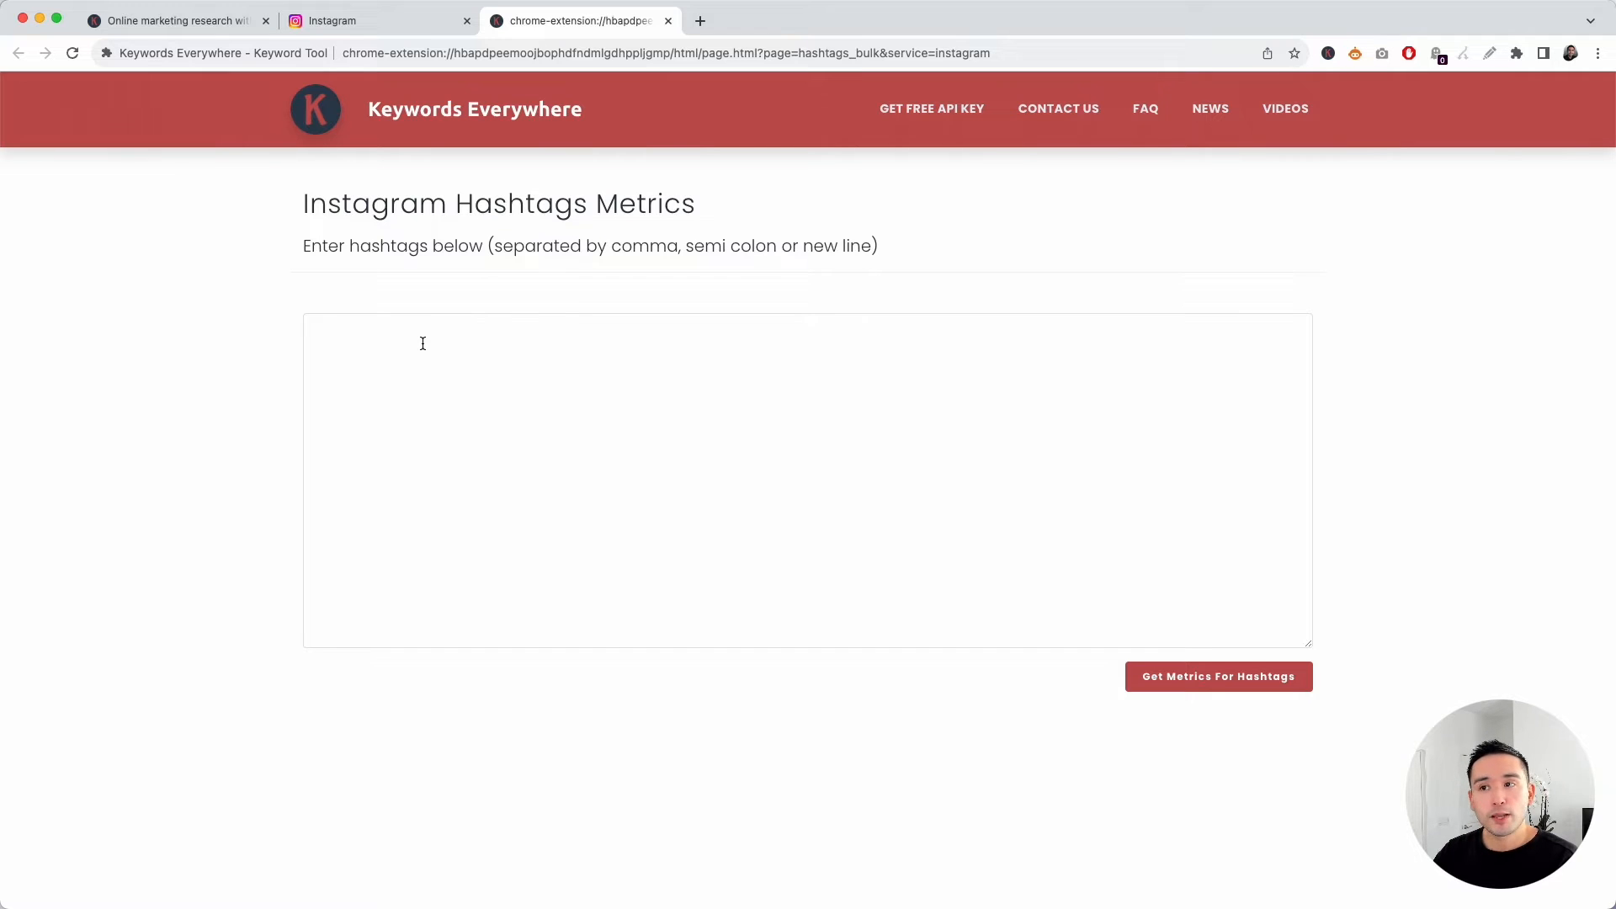
- Enter the five hashtags, editing the first two into #Seo tips and #How to do seo, and fetch metrics
{"action": "left_click", "coordinate": [412, 340]}
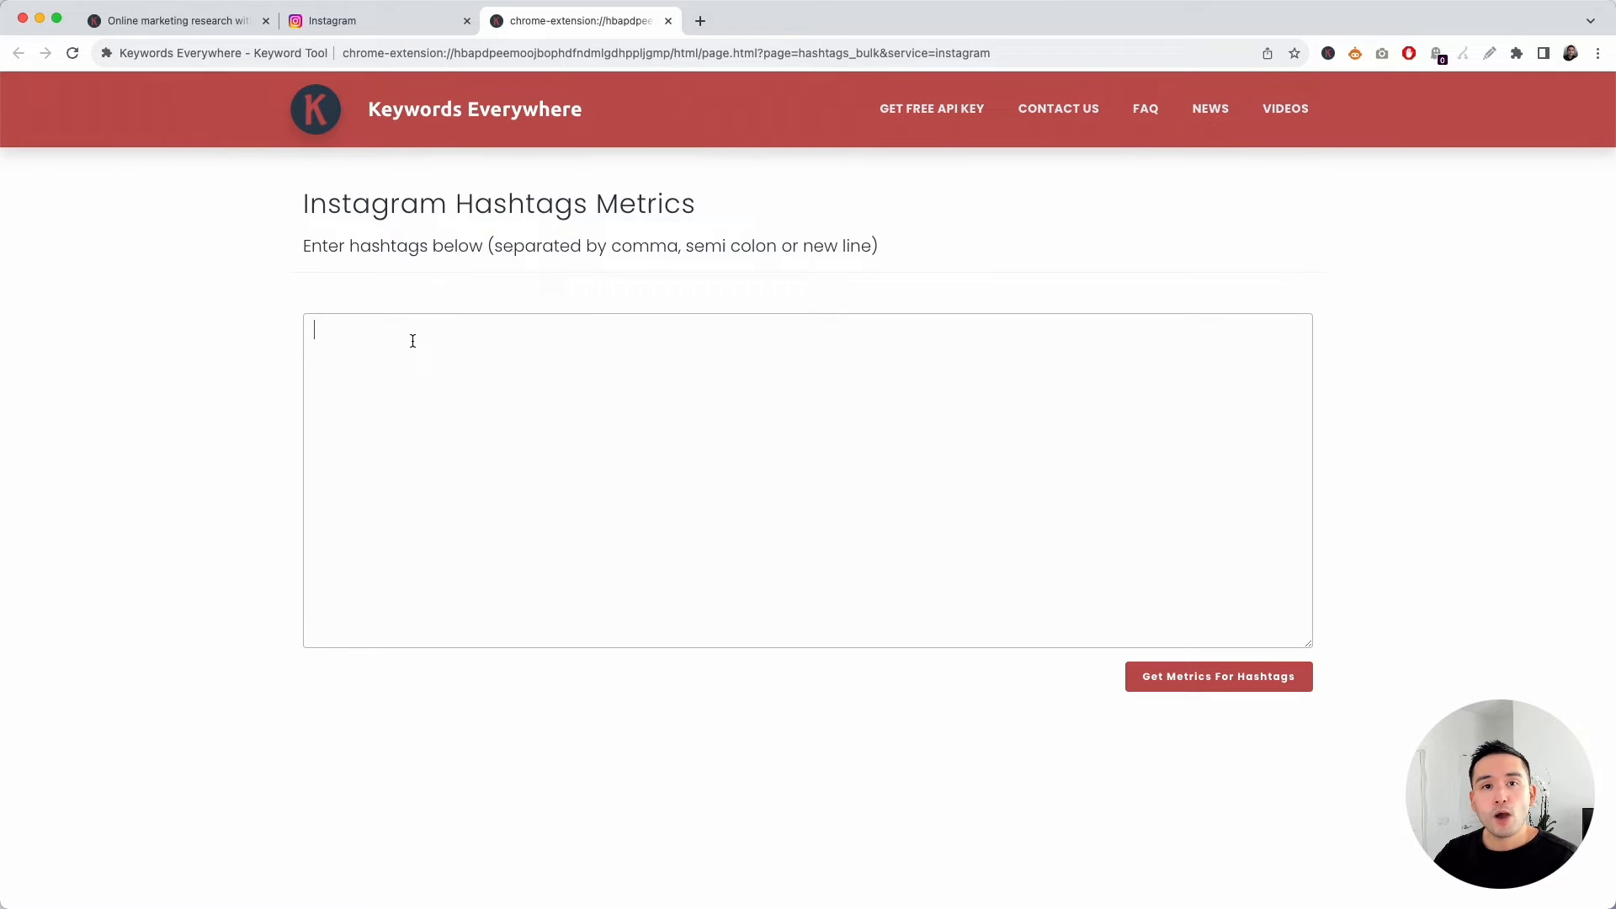
{"action": "type", "text": "Seotips"}
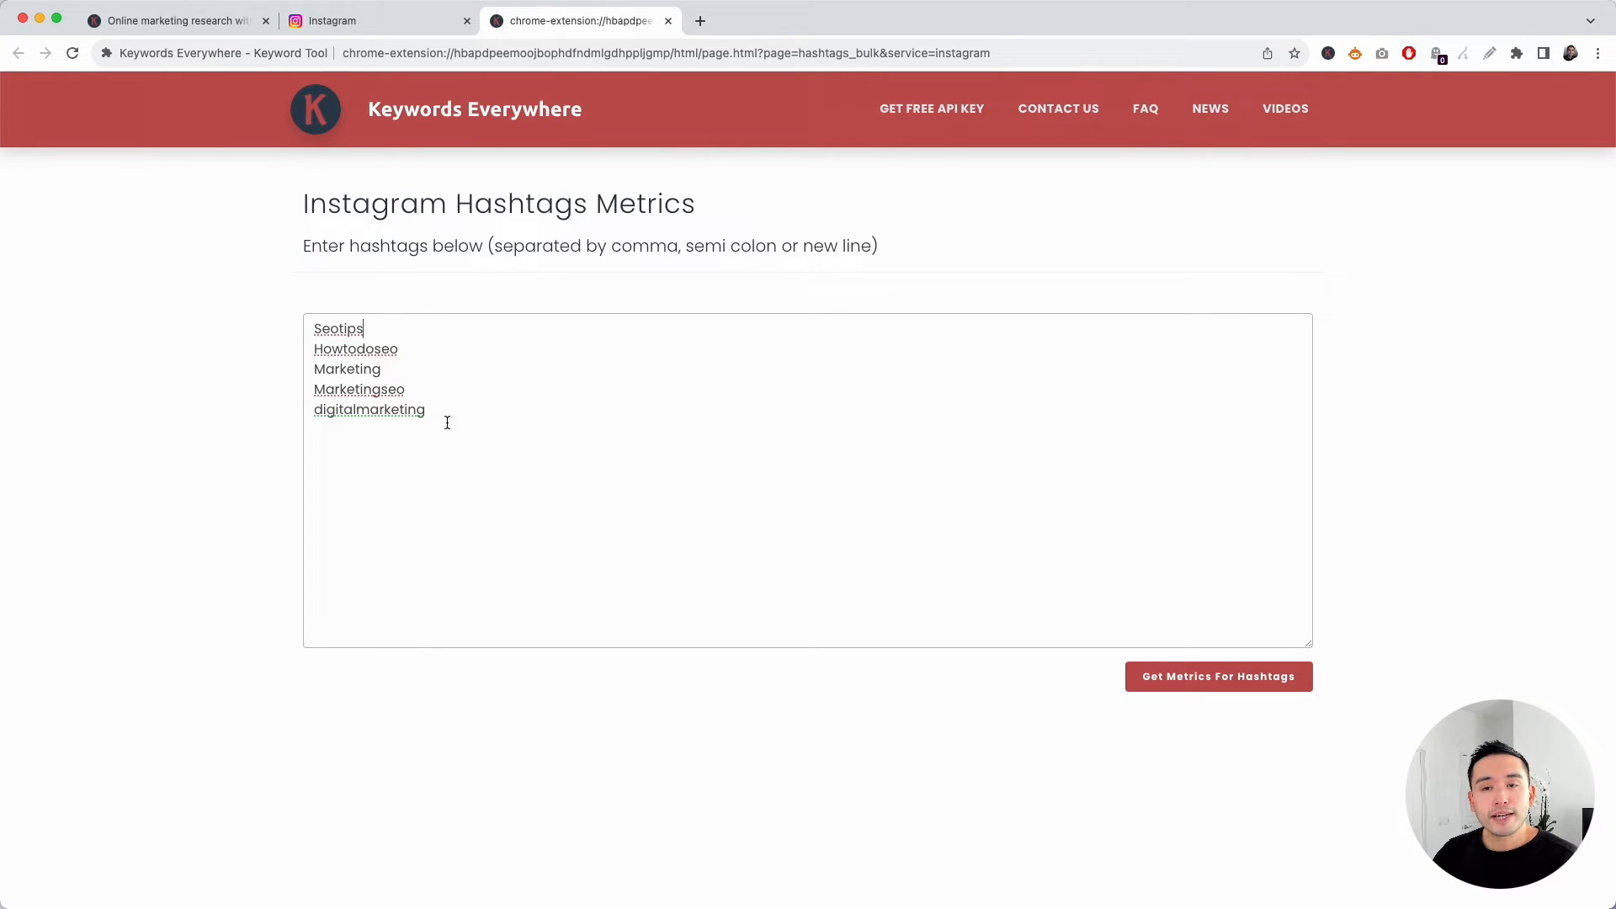
{"action": "double_click", "coordinate": [358, 390]}
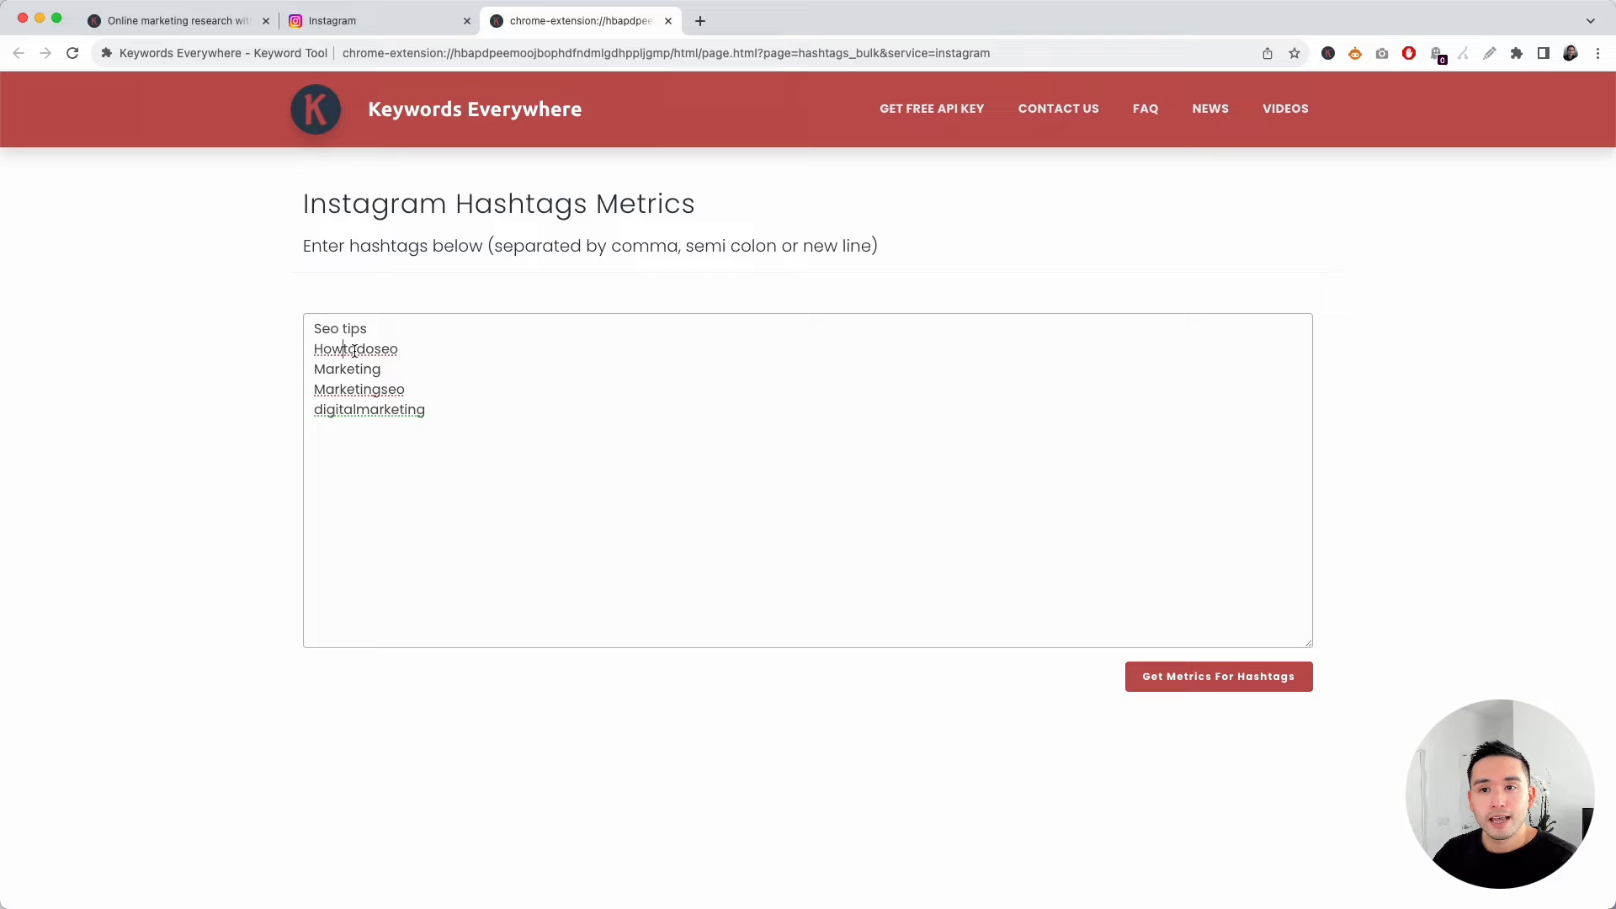
{"action": "type", "text": "How to do seo"}
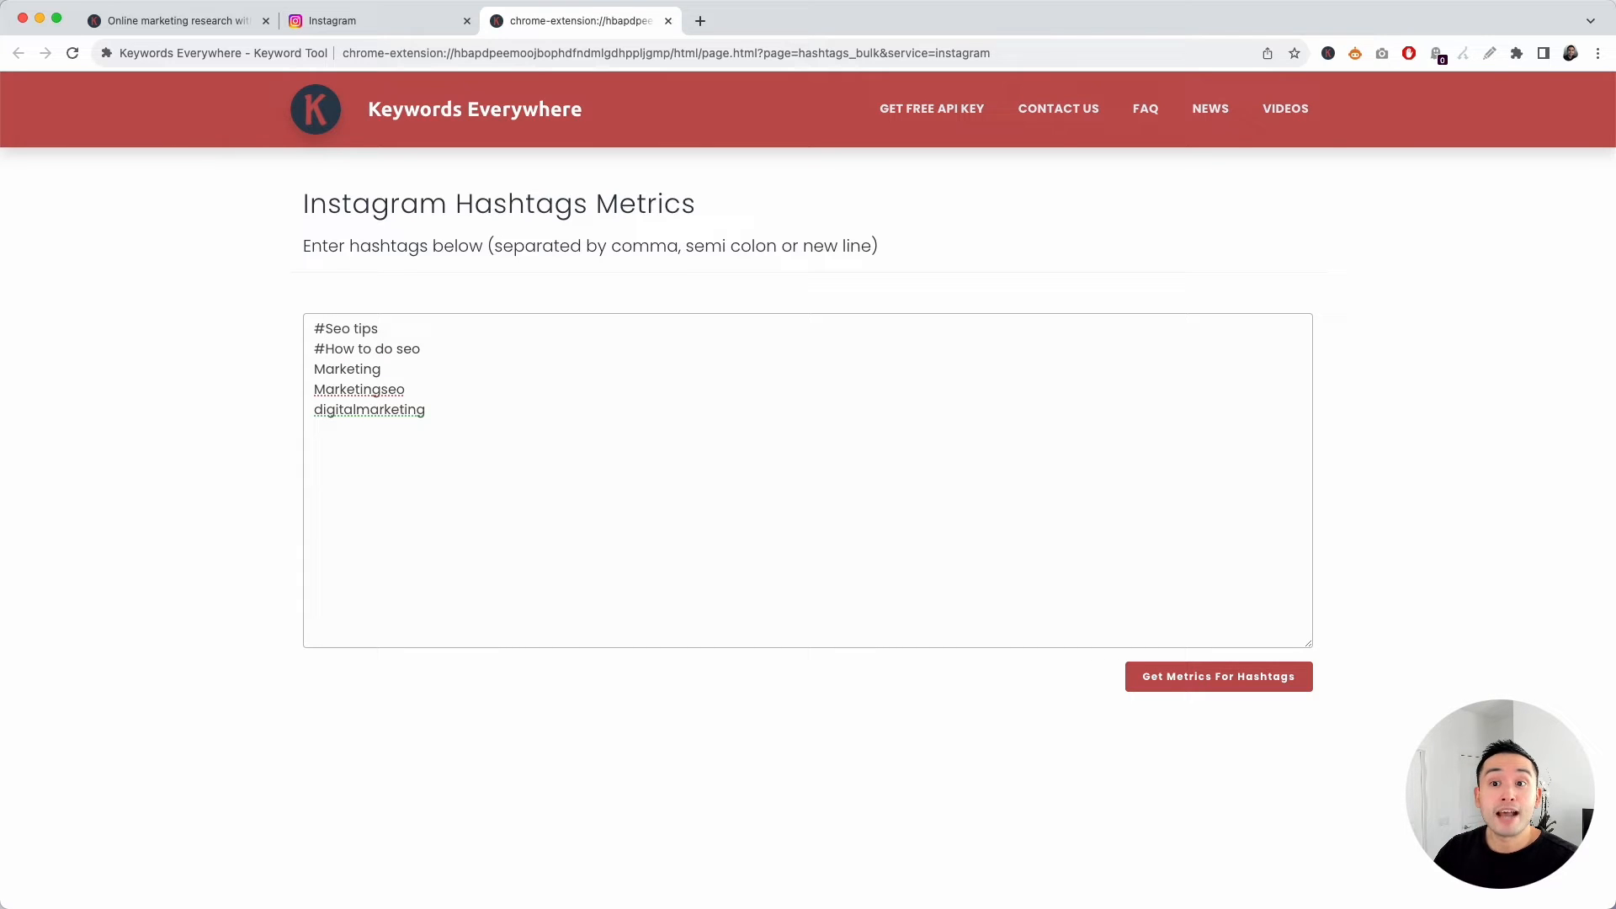
{"action": "left_click_drag", "start_coordinate": [313, 328], "coordinate": [424, 409]}
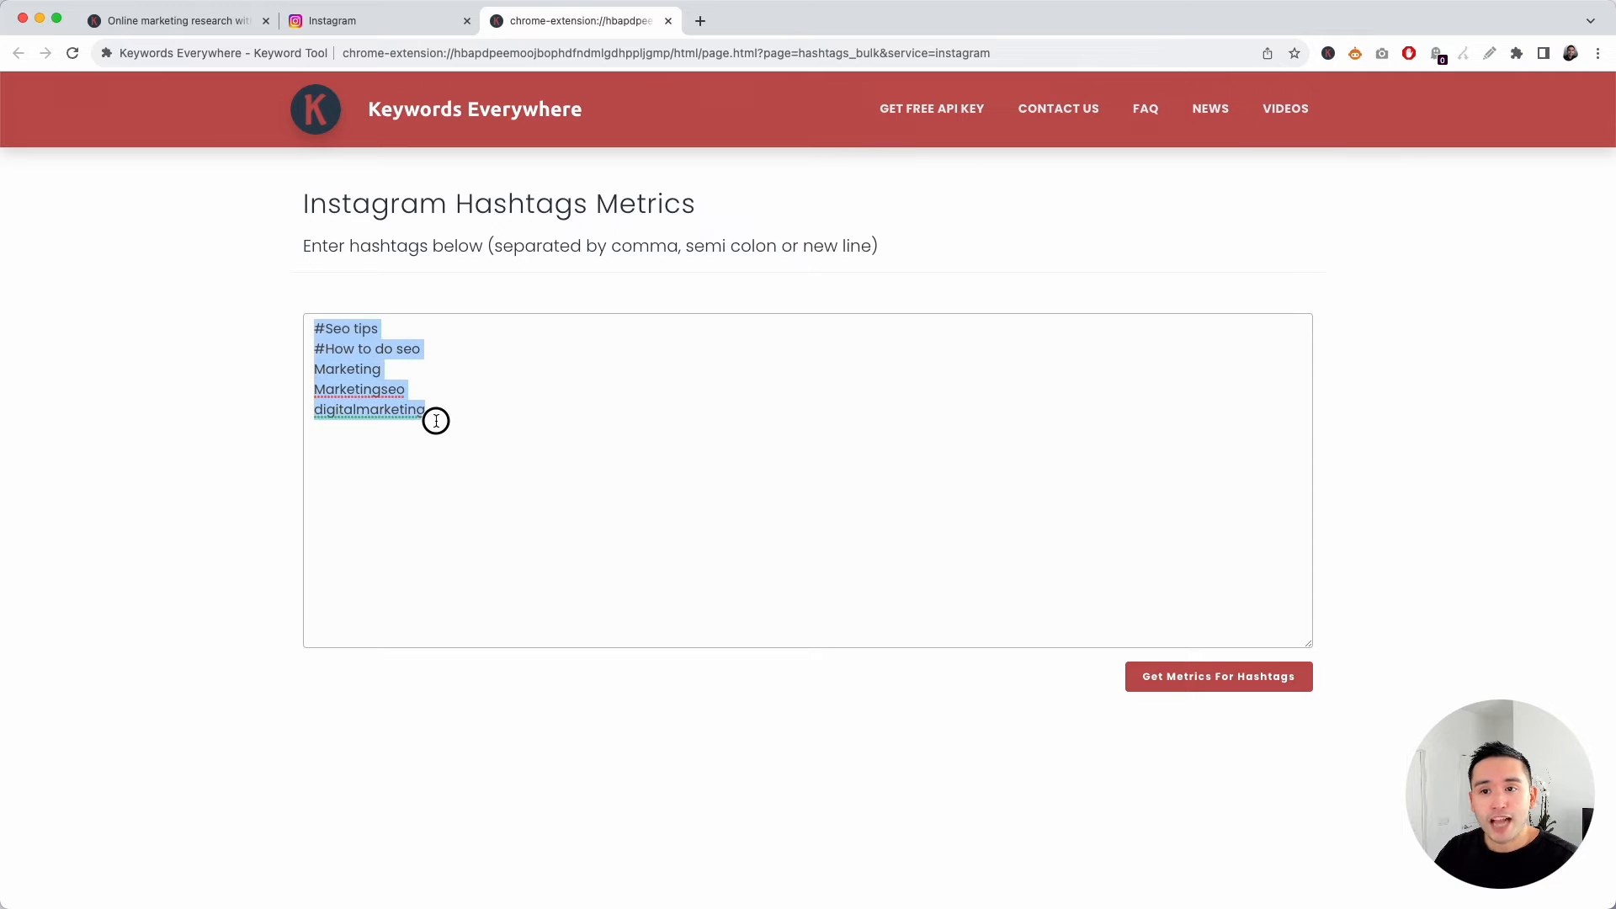
{"action": "left_click", "coordinate": [424, 409]}
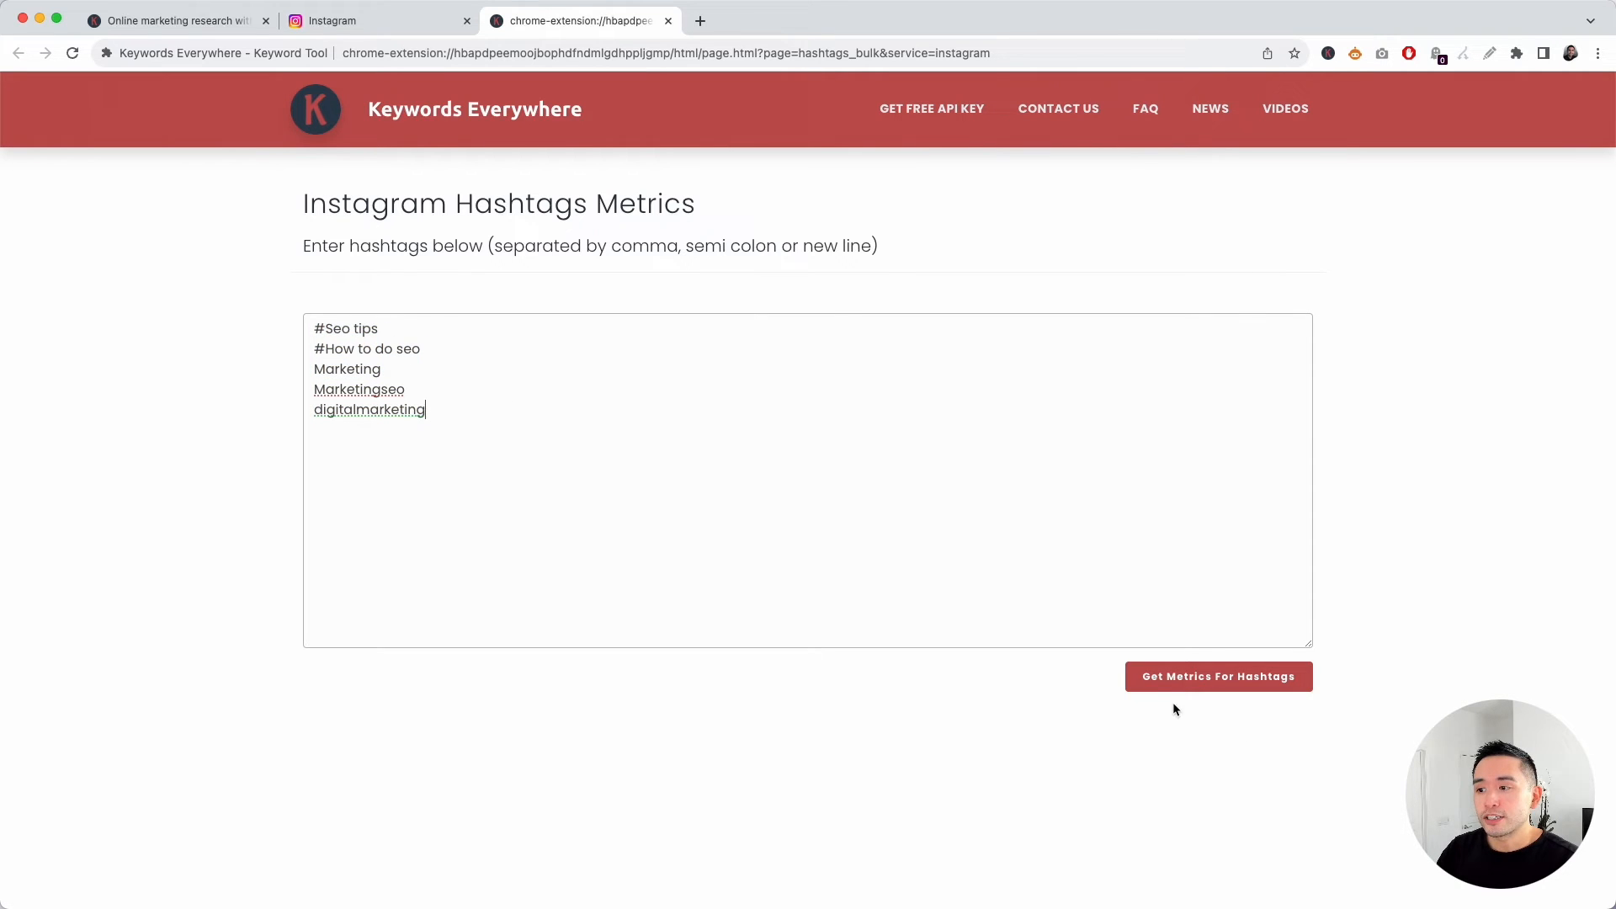
{"action": "left_click", "coordinate": [1218, 675]}
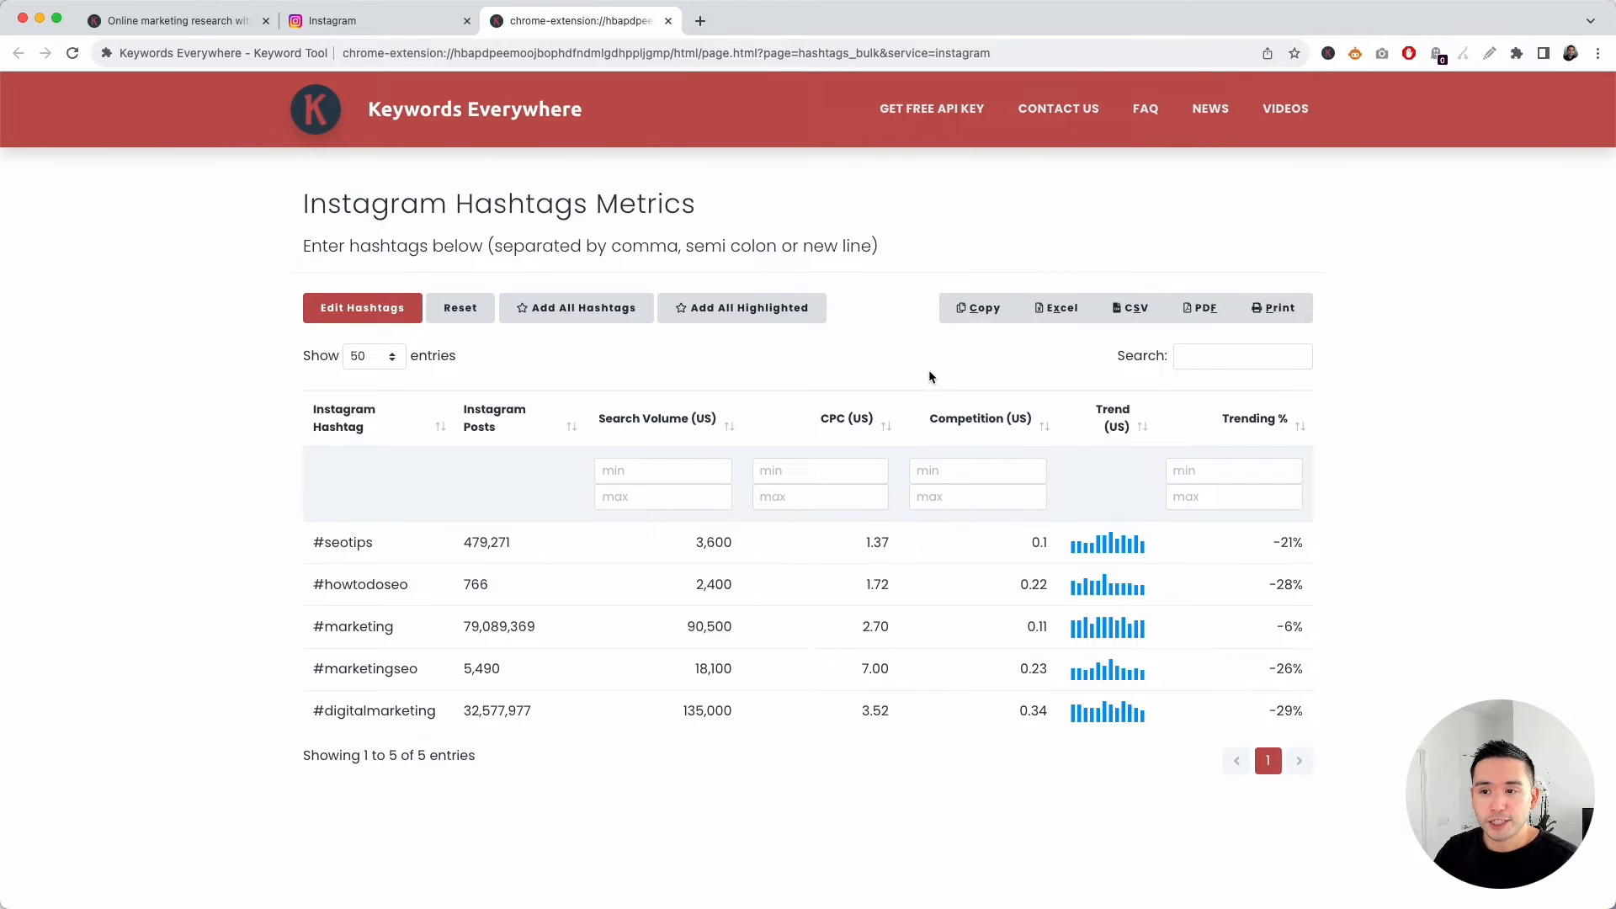
- Scroll down to view the metrics table for the five hashtags
{"action": "scroll", "scroll_direction": "down", "scroll_amount": 3}
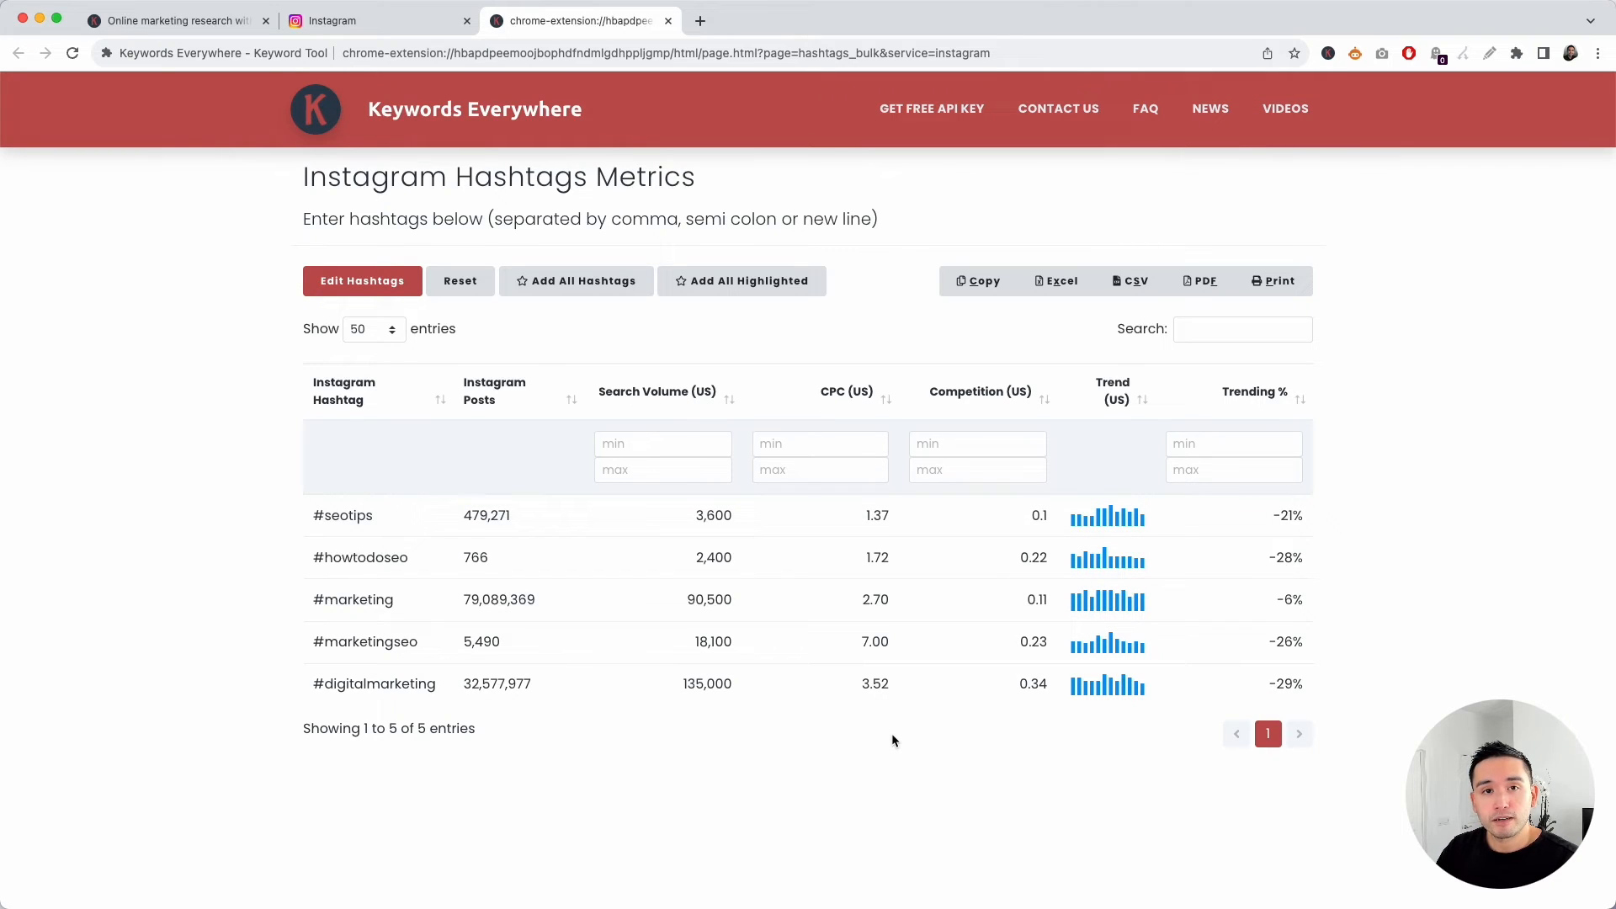
{"action": "mouse_move", "coordinate": [1023, 675]}
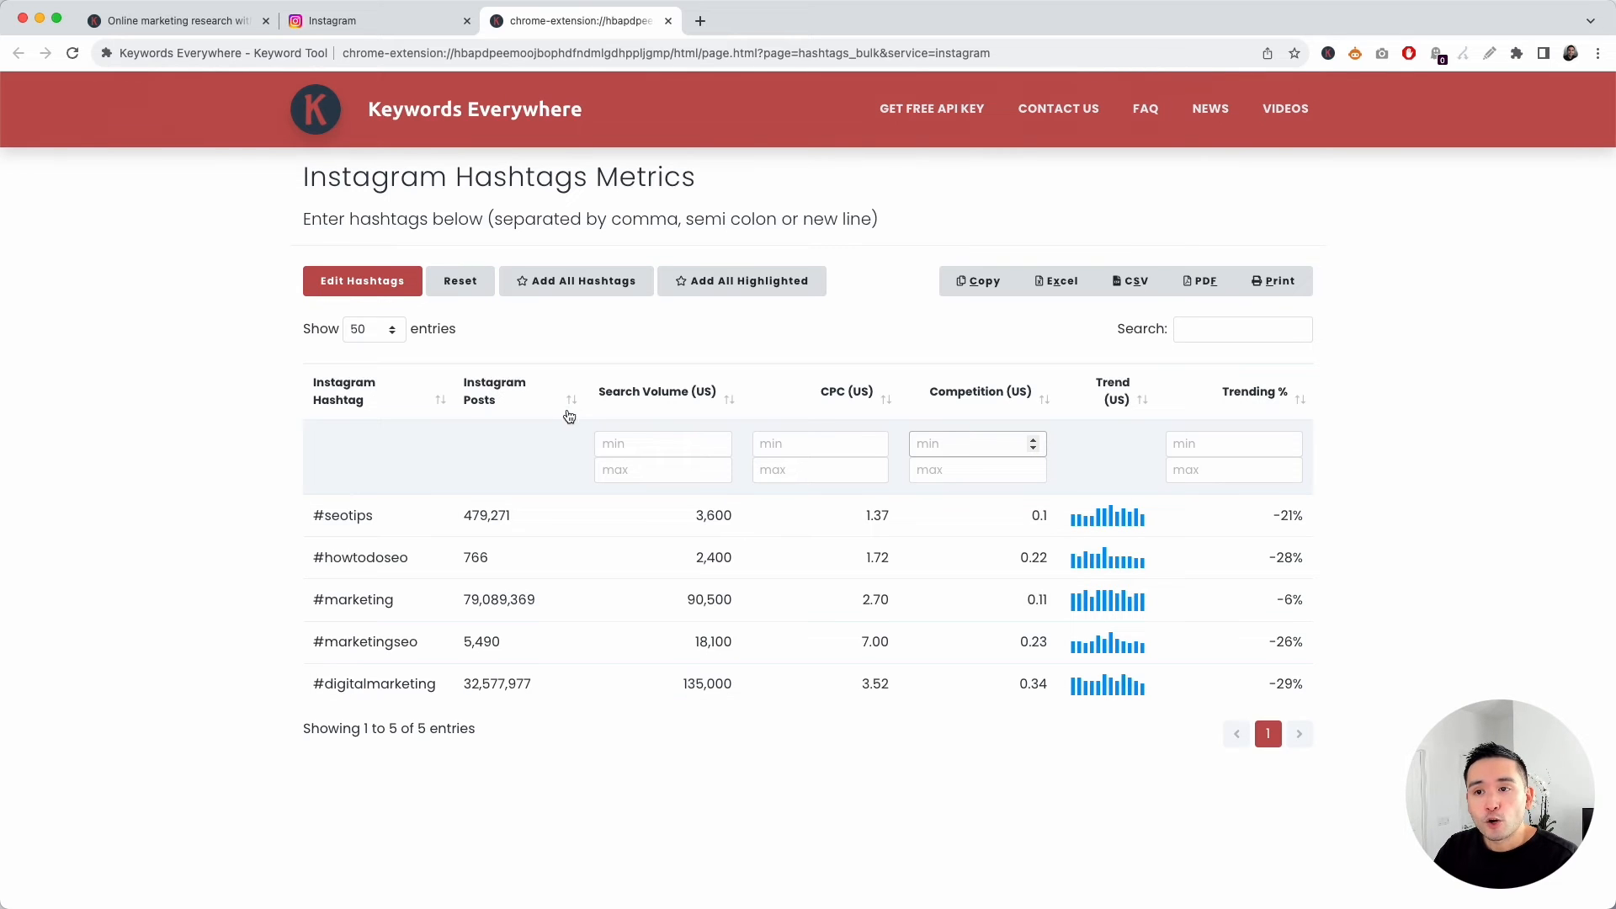
- Sort the hashtag table by Instagram Posts, descending, with #marketing first
{"action": "left_click", "coordinate": [977, 443]}
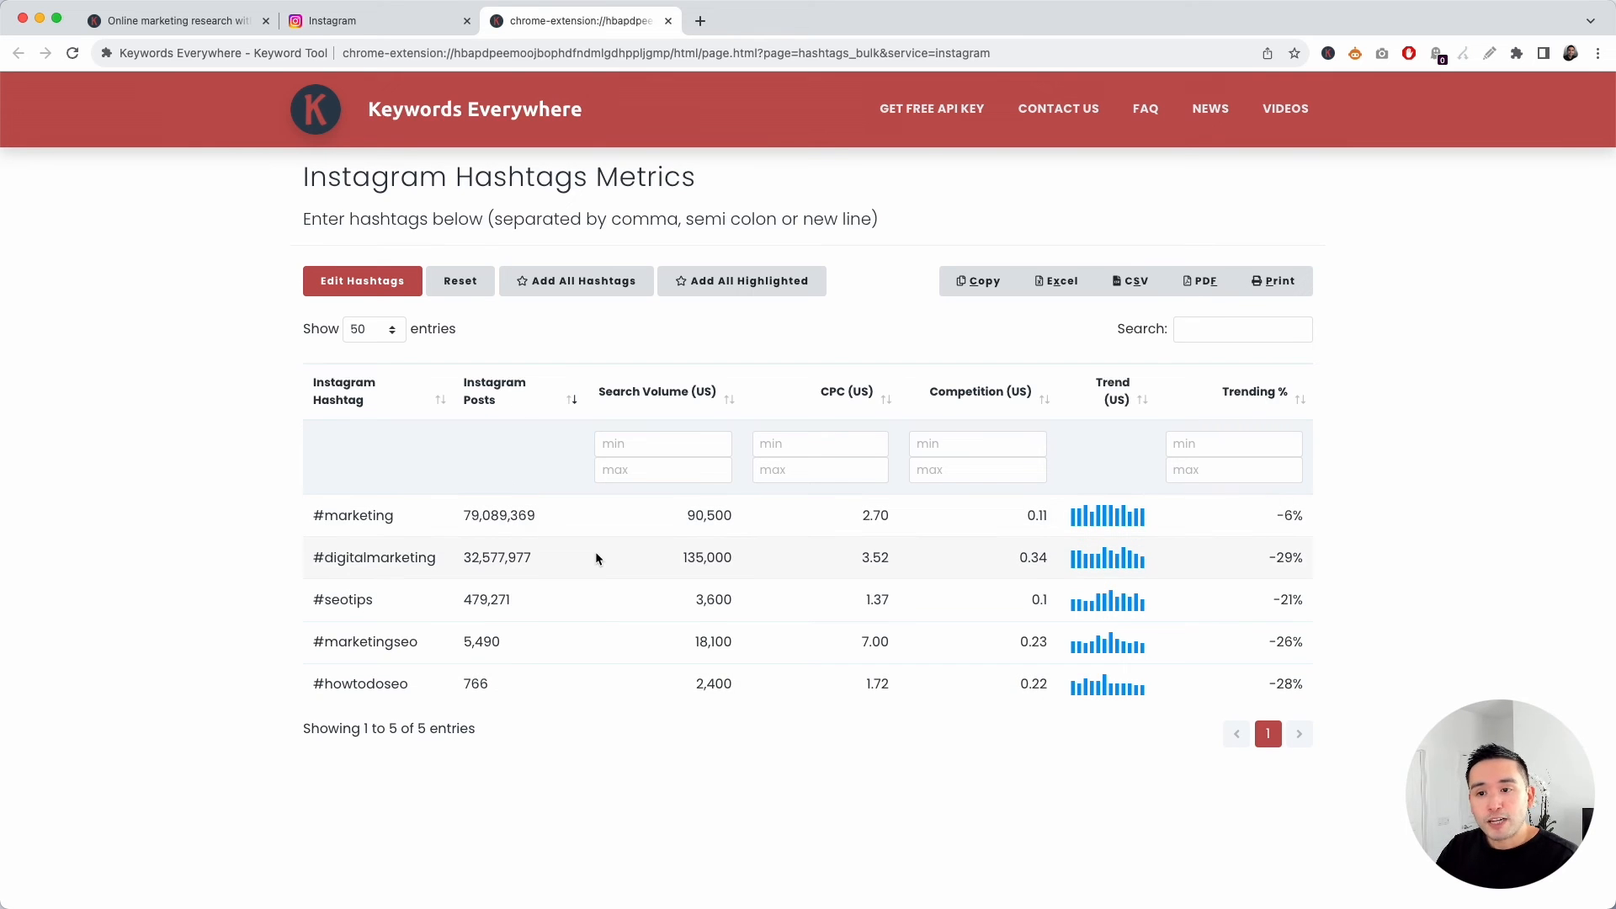
{"action": "mouse_move", "coordinate": [792, 419]}
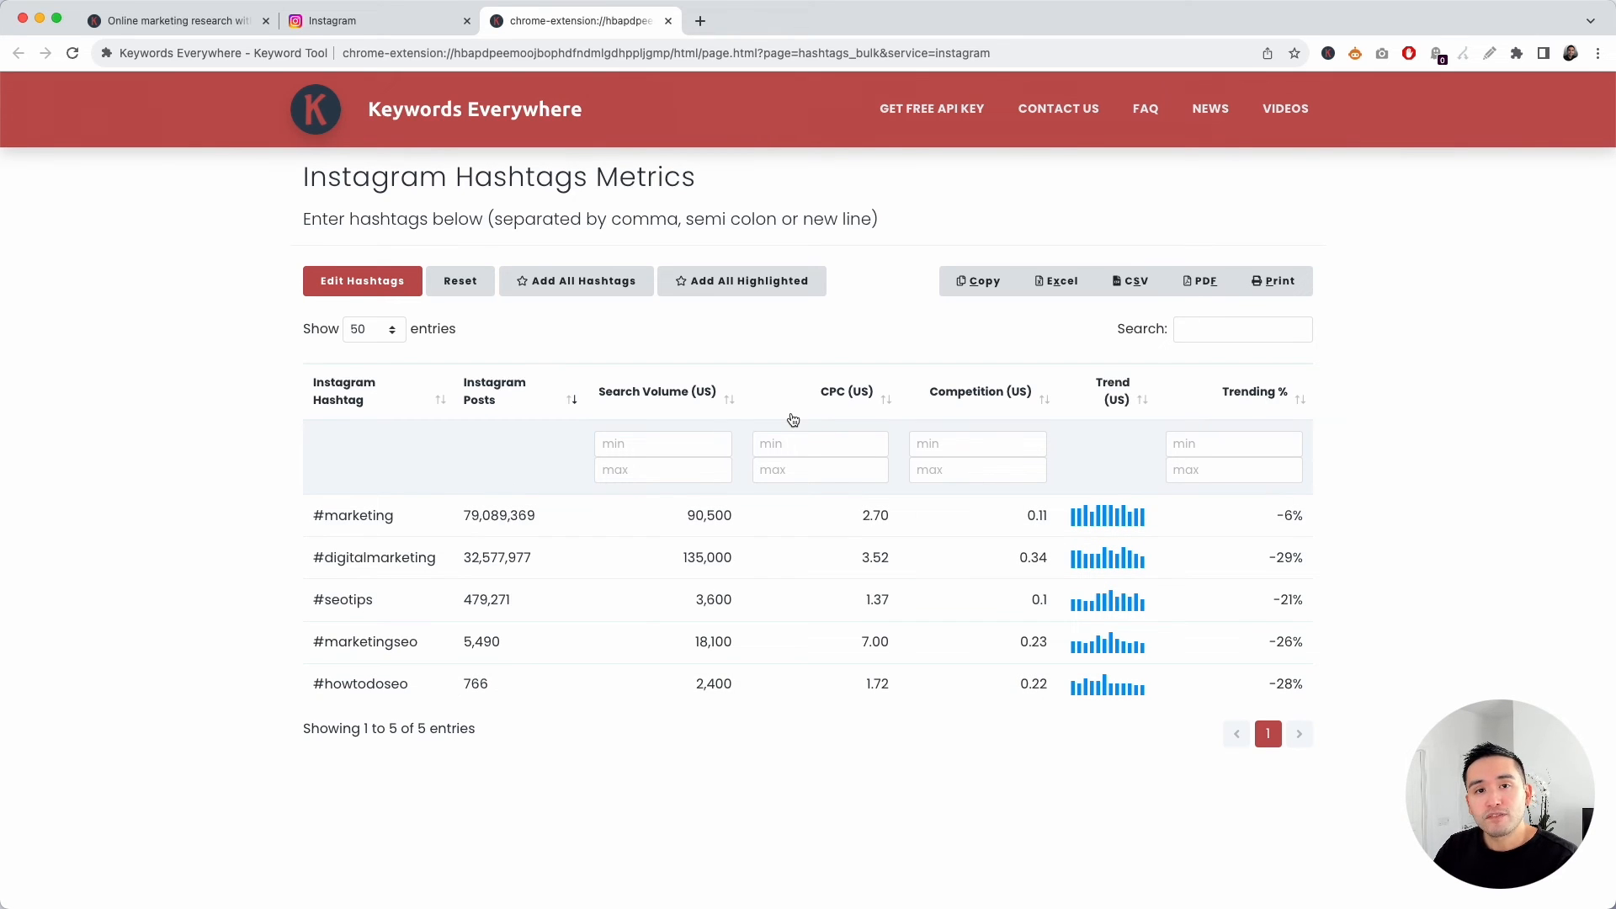
{"action": "mouse_move", "coordinate": [788, 419]}
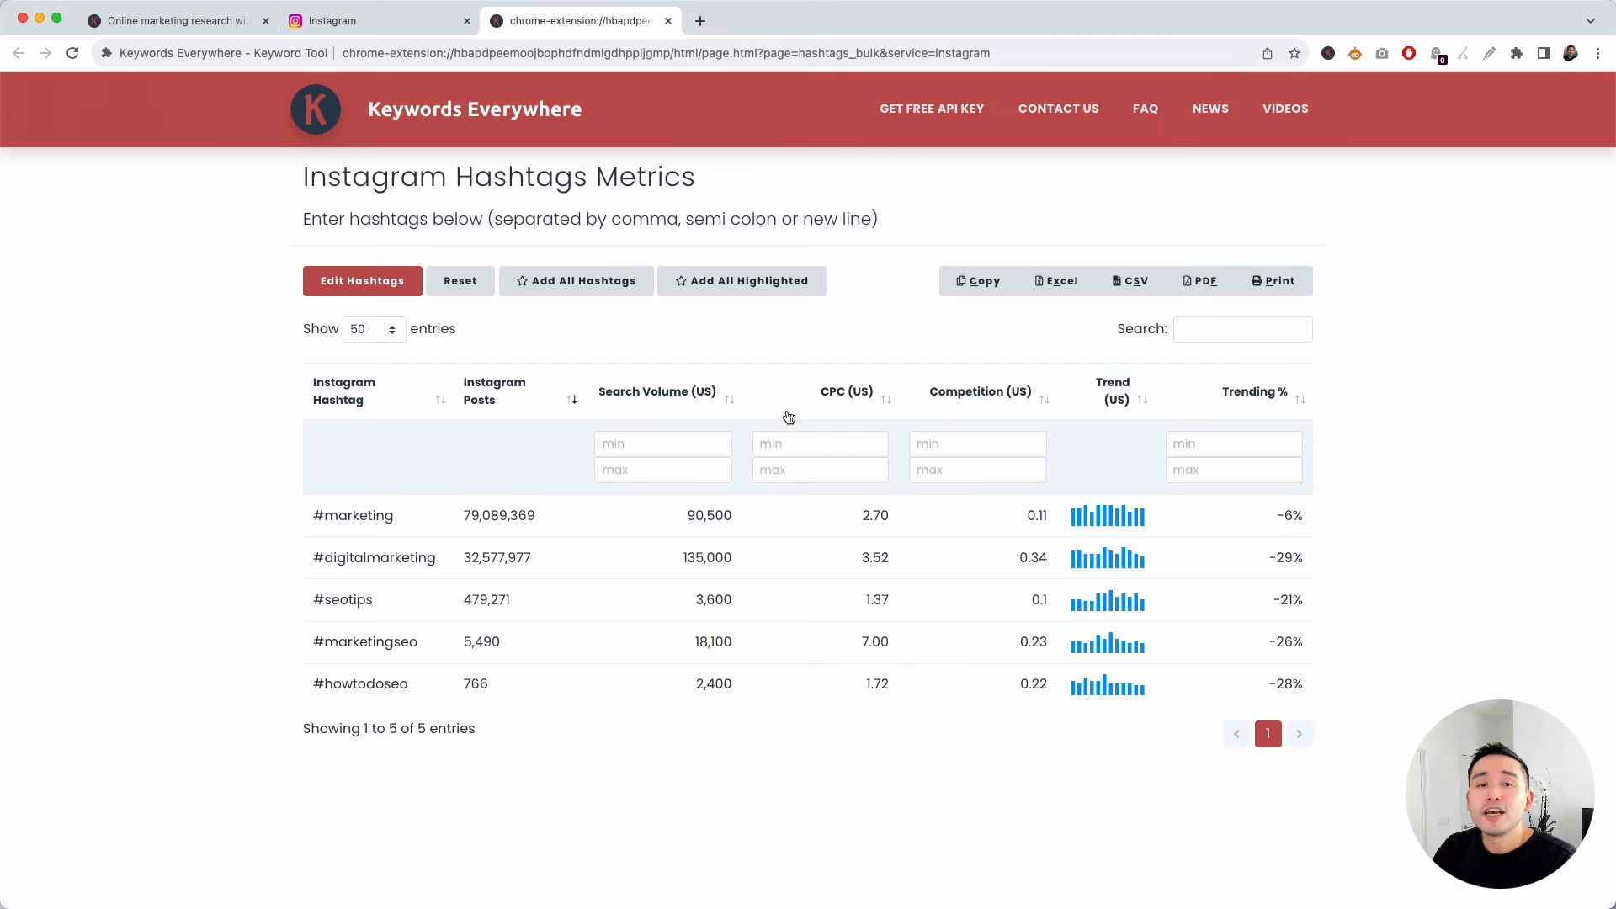
{"action": "mouse_move", "coordinate": [750, 400]}
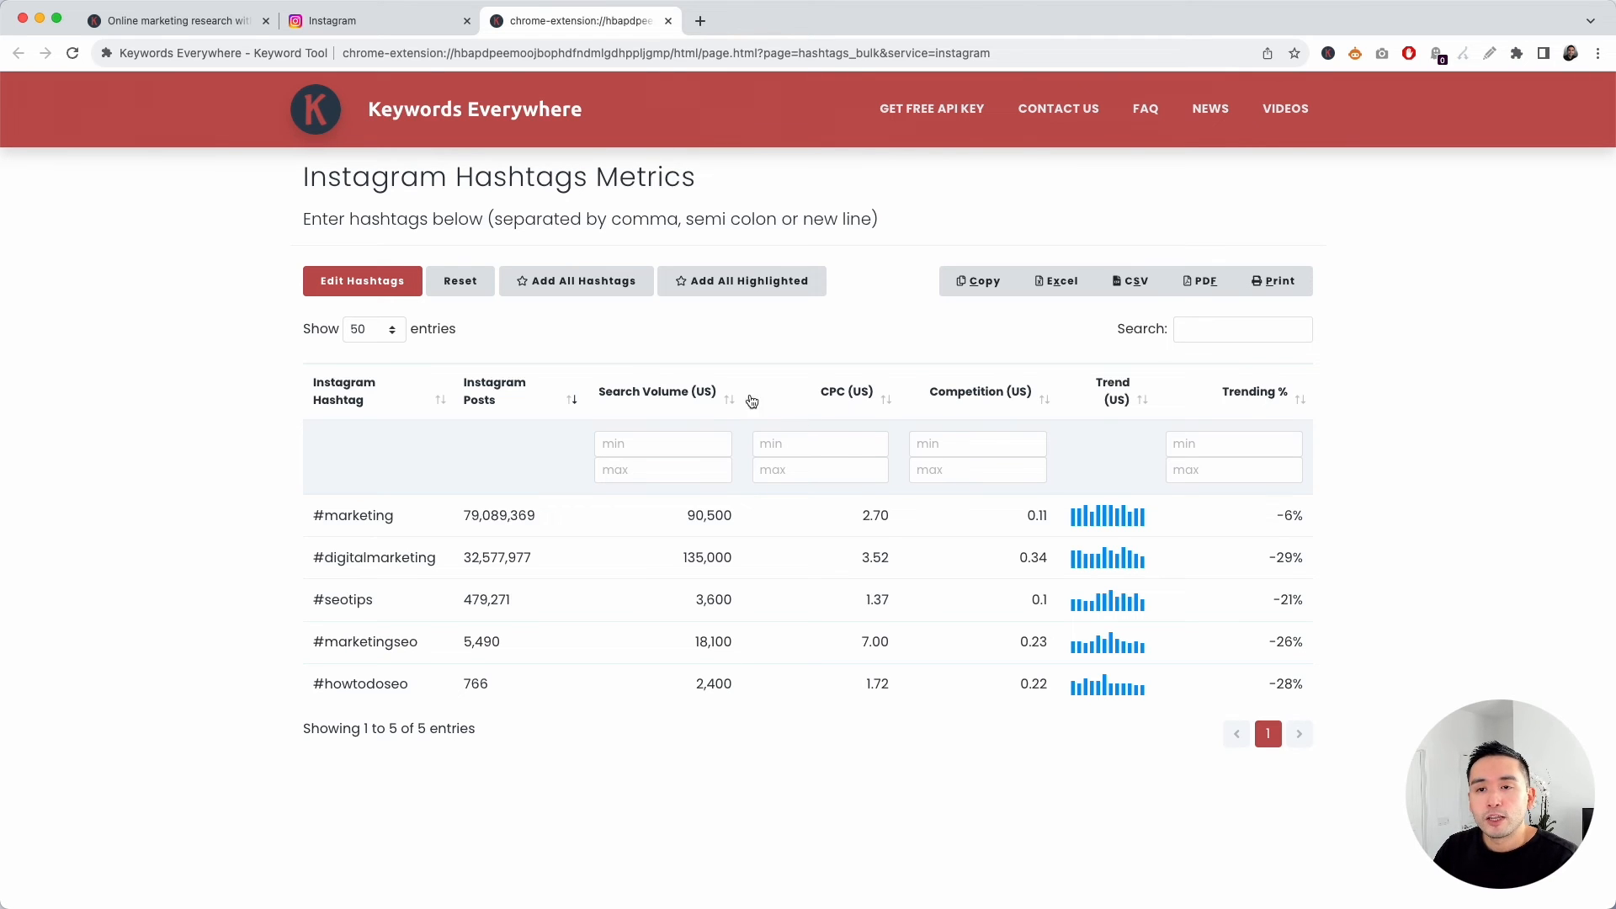
{"action": "left_click", "coordinate": [362, 280]}
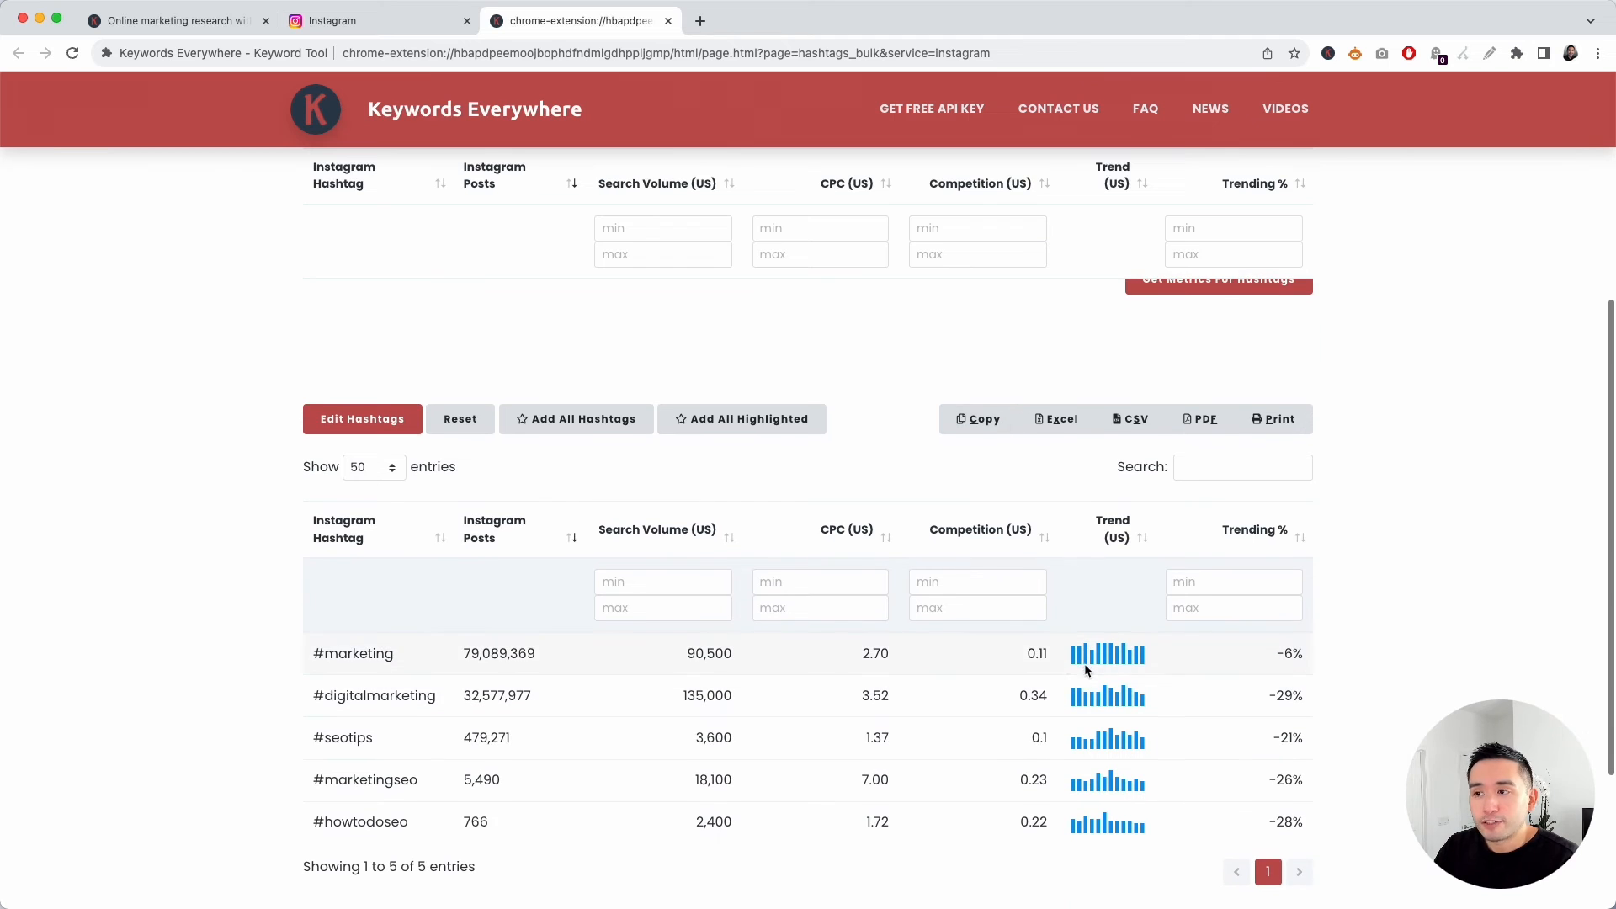
{"action": "mouse_move", "coordinate": [1037, 440]}
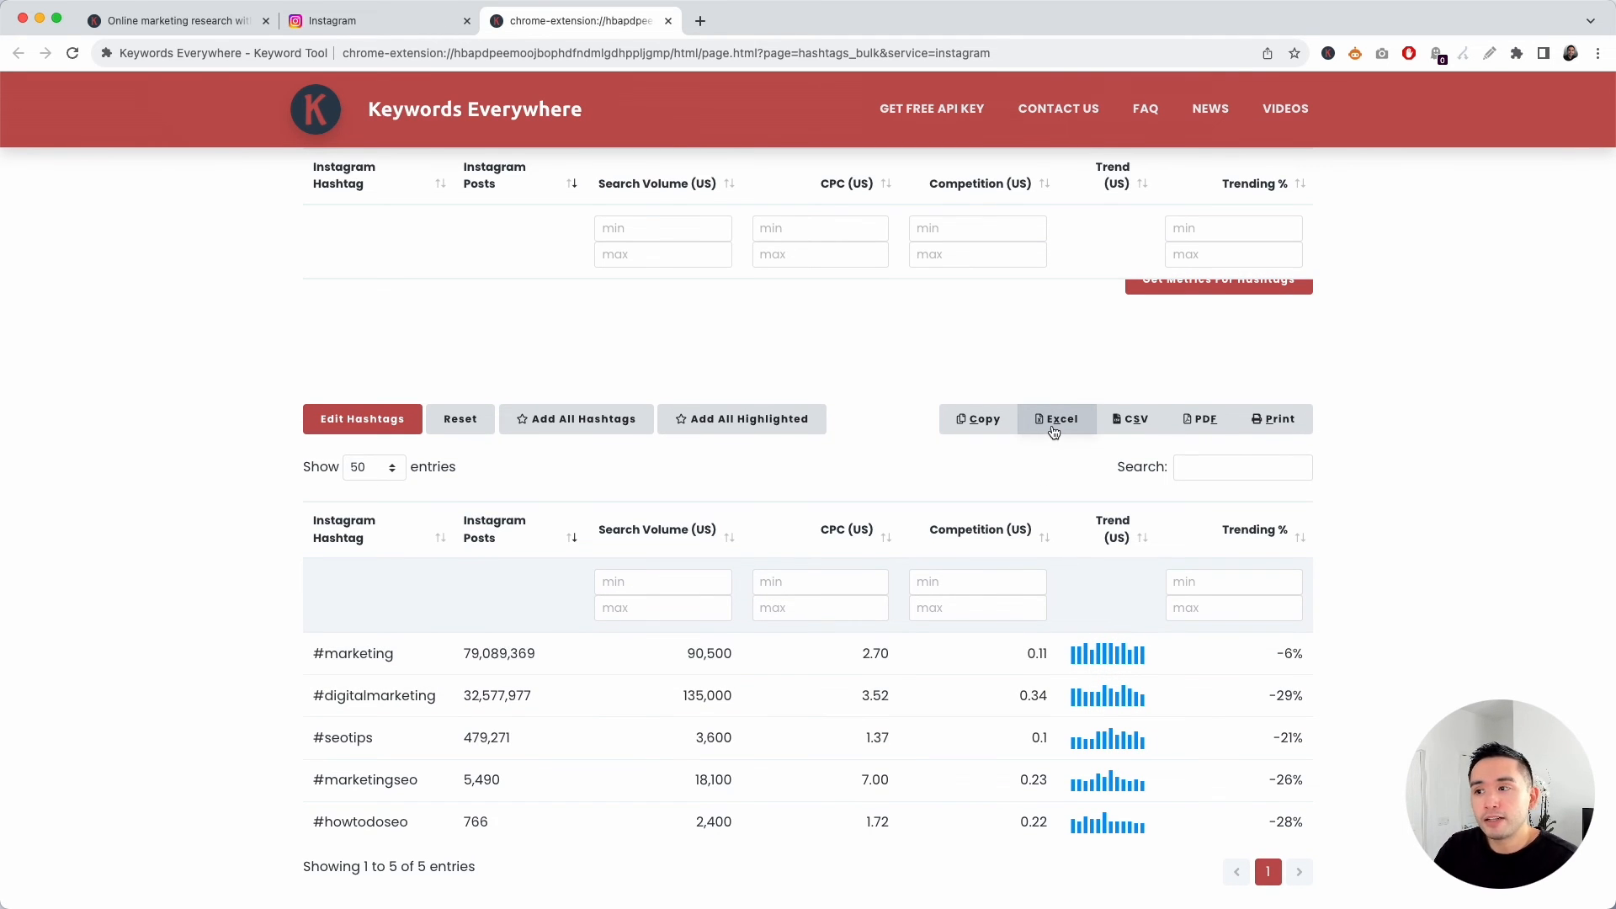
{"action": "mouse_move", "coordinate": [1275, 418]}
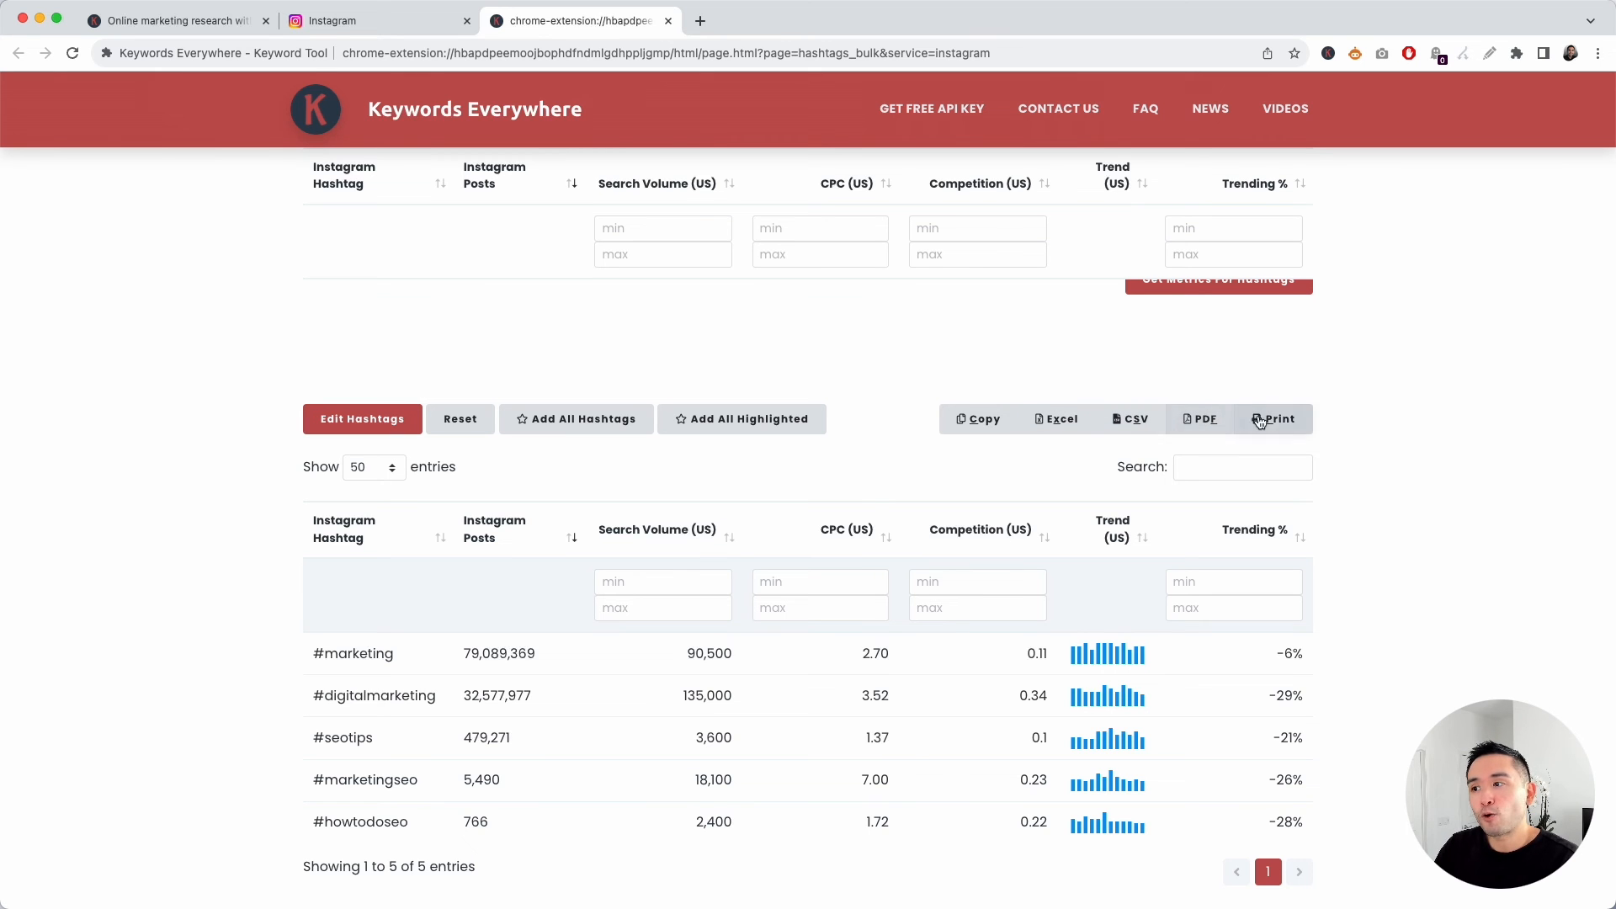
- Scroll past the Copy/Excel/CSV/PDF/Print export options and return to Instagram's Explore page
{"action": "scroll", "scroll_direction": "down", "scroll_amount": 3}
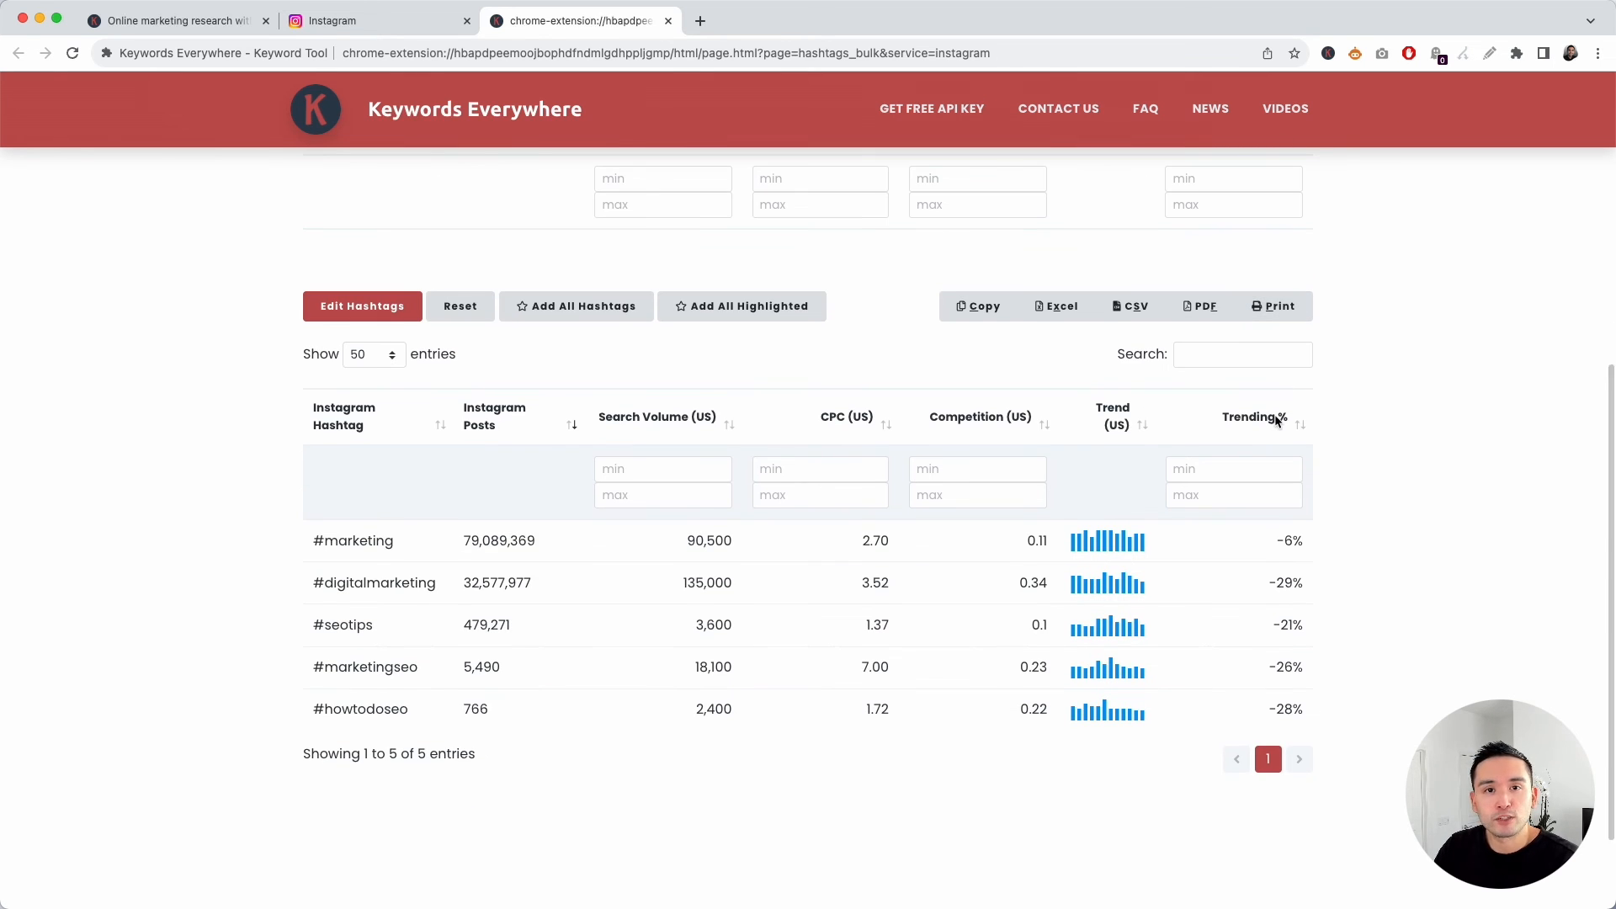
{"action": "left_click", "coordinate": [372, 20]}
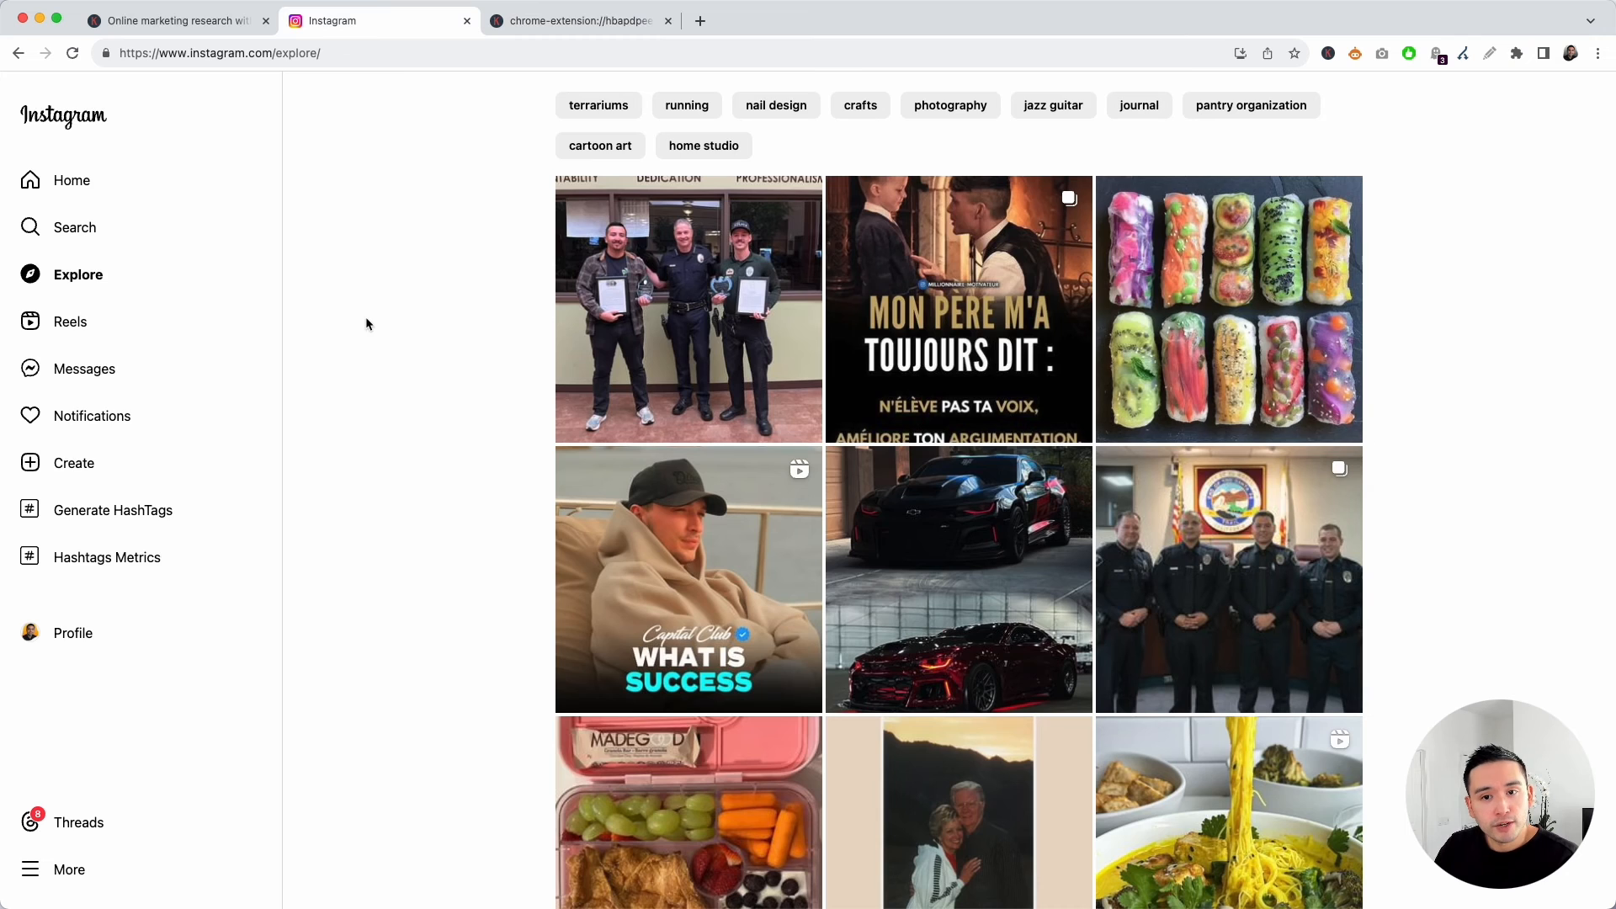
{"action": "mouse_move", "coordinate": [112, 510]}
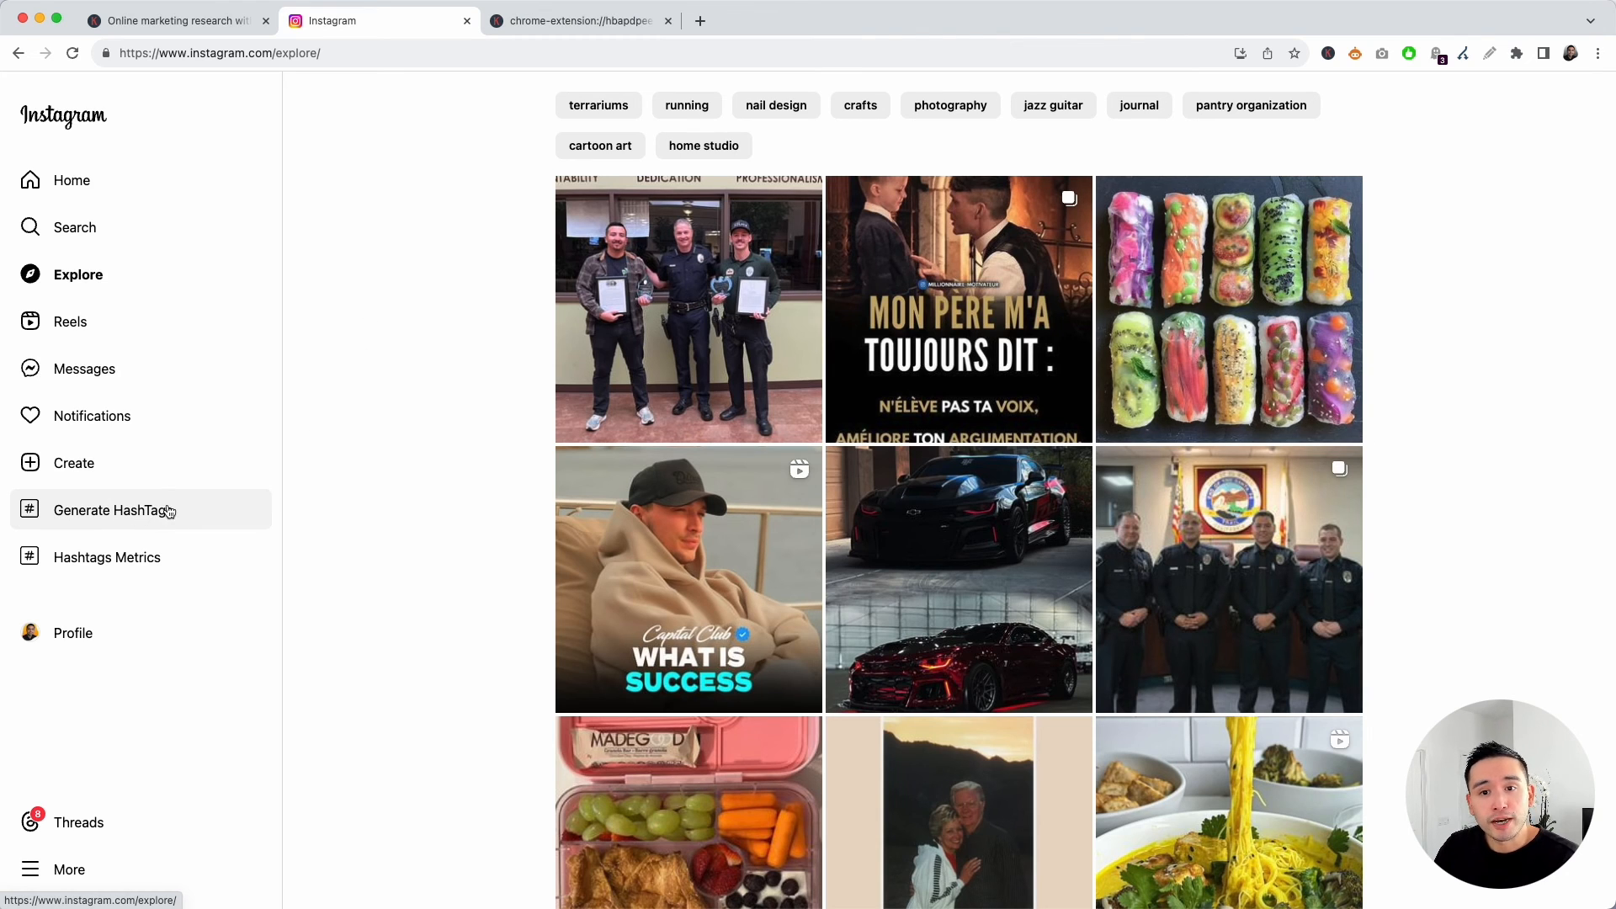